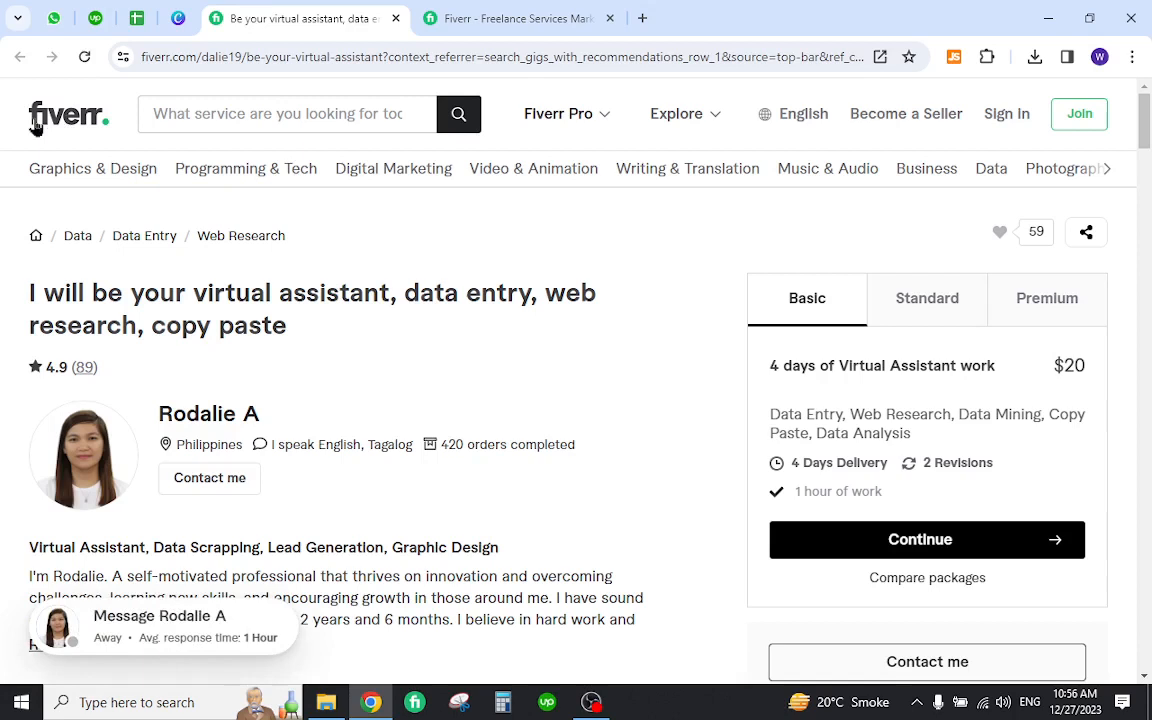
{"action": "mouse_move", "coordinate": [352, 420]}
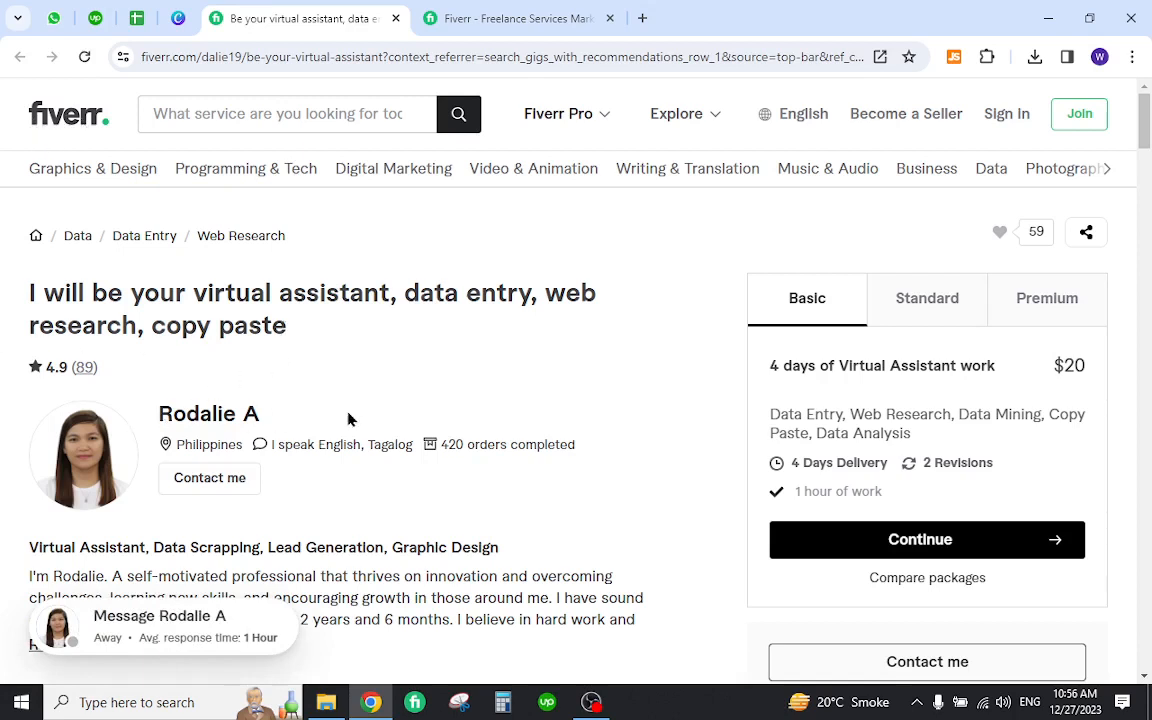
{"action": "mouse_move", "coordinate": [224, 264]}
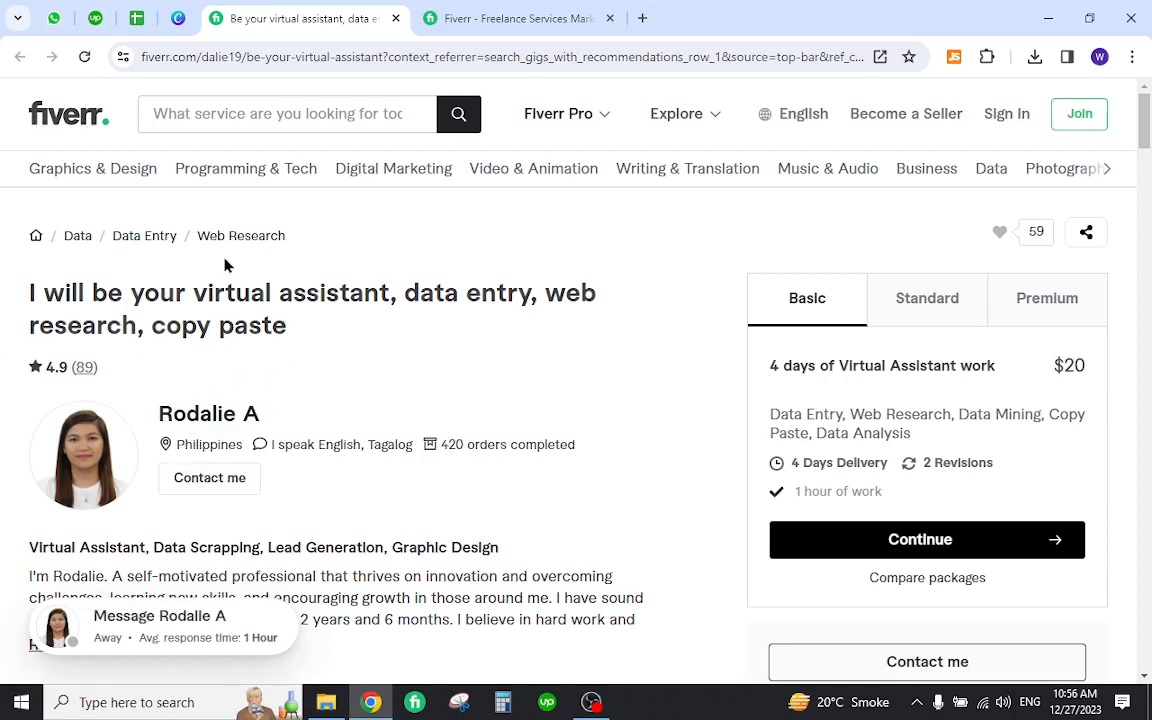
{"action": "mouse_move", "coordinate": [464, 280]}
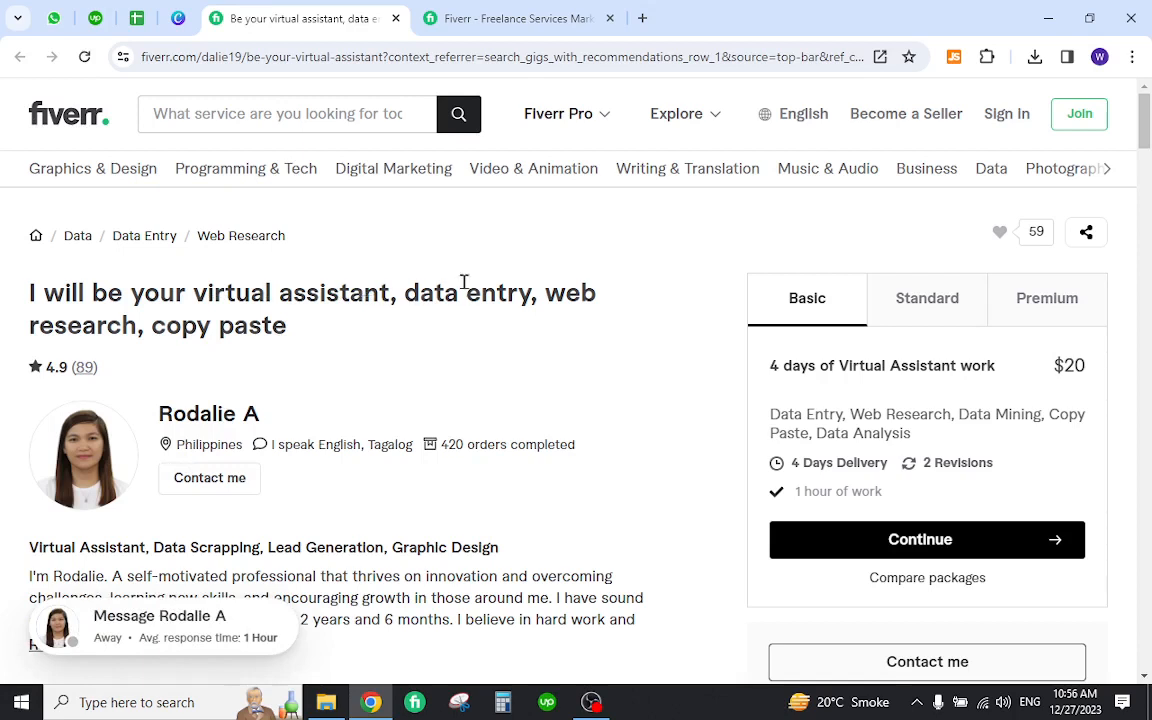
{"action": "mouse_move", "coordinate": [536, 338]}
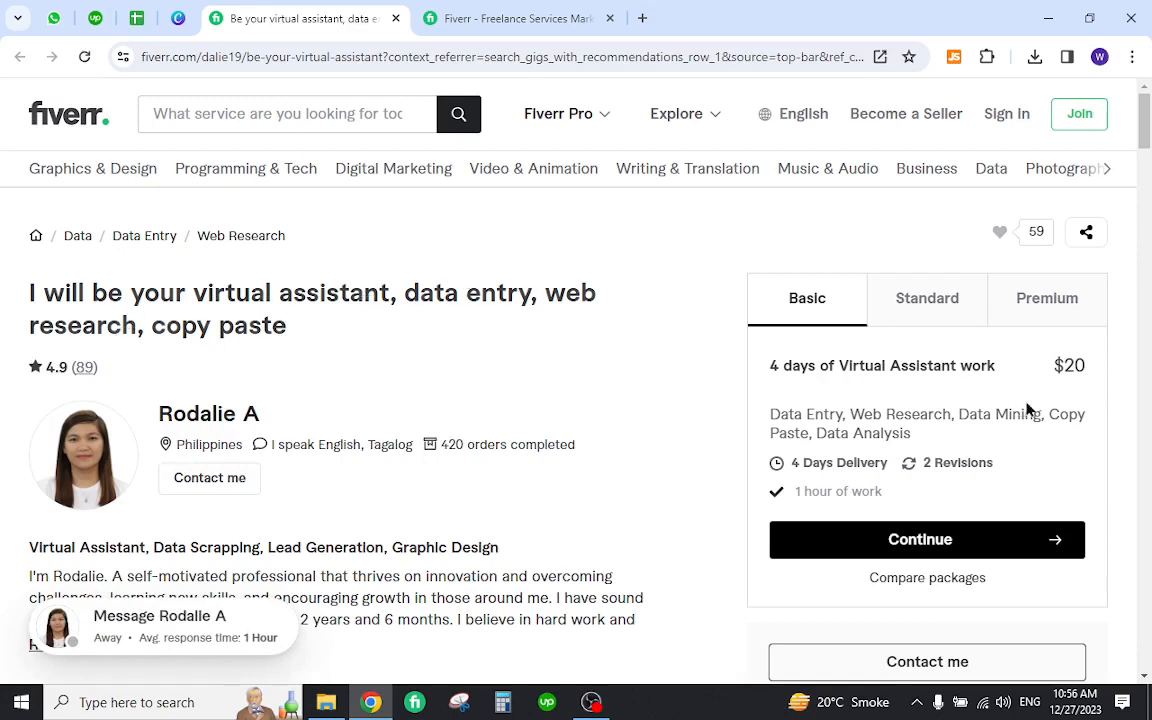
- View the $40 Standard package, then the $50 Premium package with 2-day delivery
{"action": "left_click", "coordinate": [928, 298]}
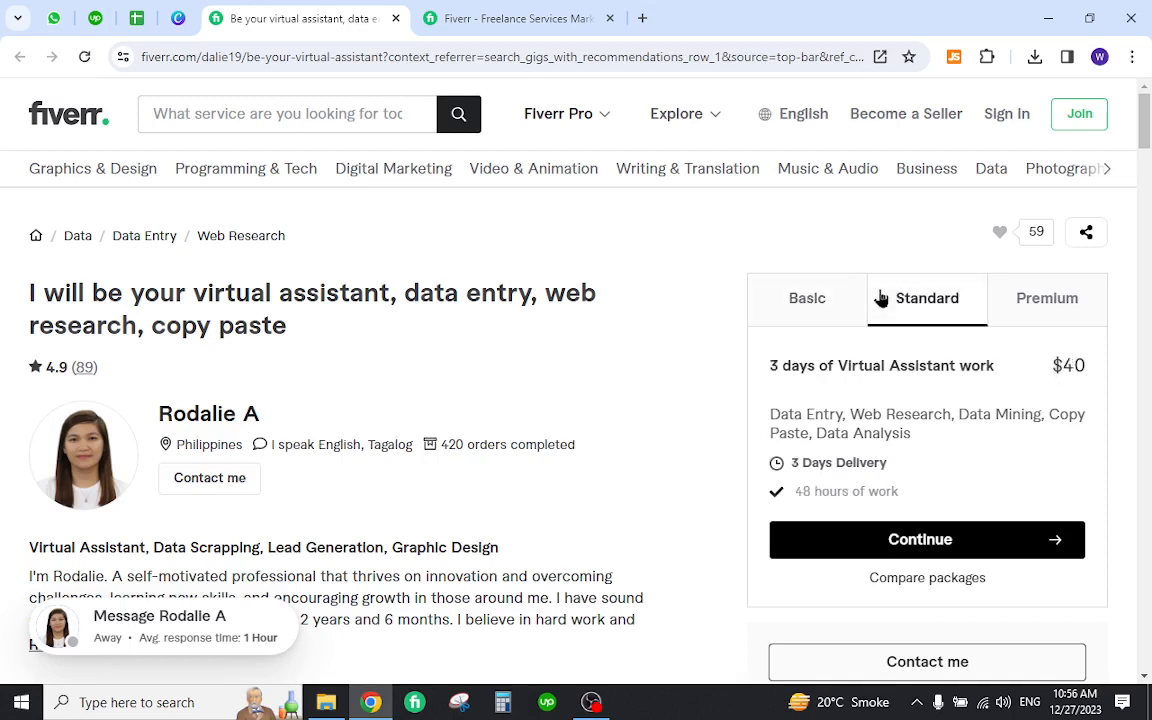
{"action": "left_click", "coordinate": [1048, 298]}
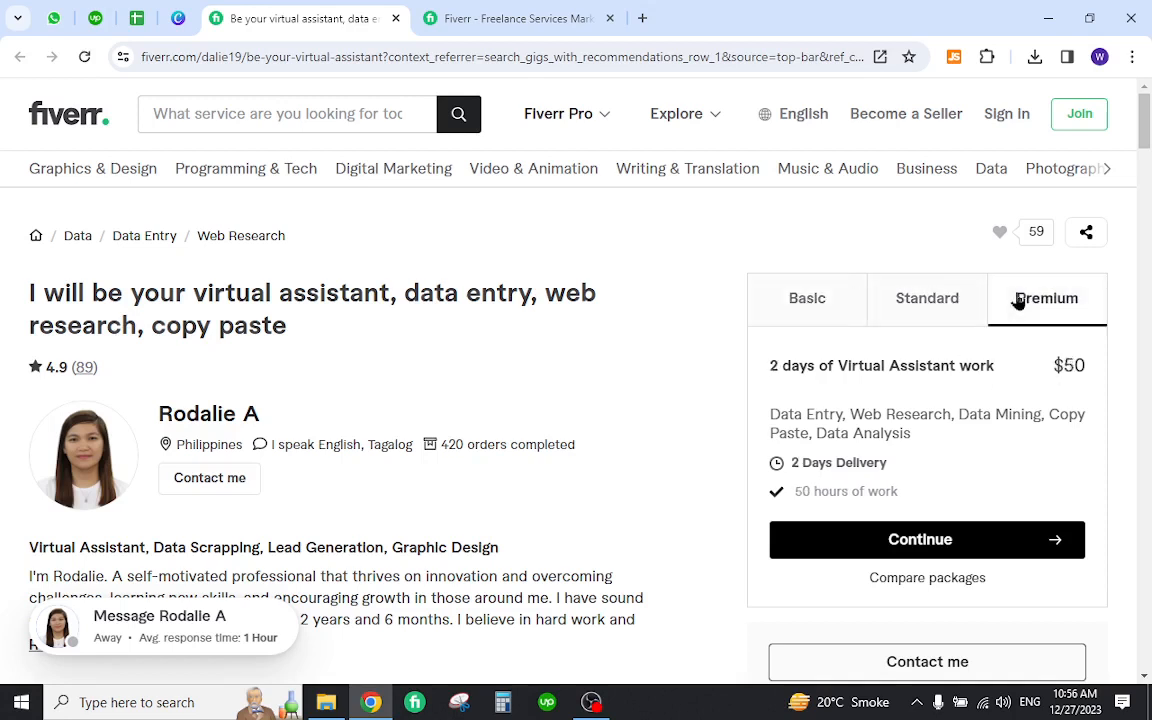
{"action": "mouse_move", "coordinate": [756, 280]}
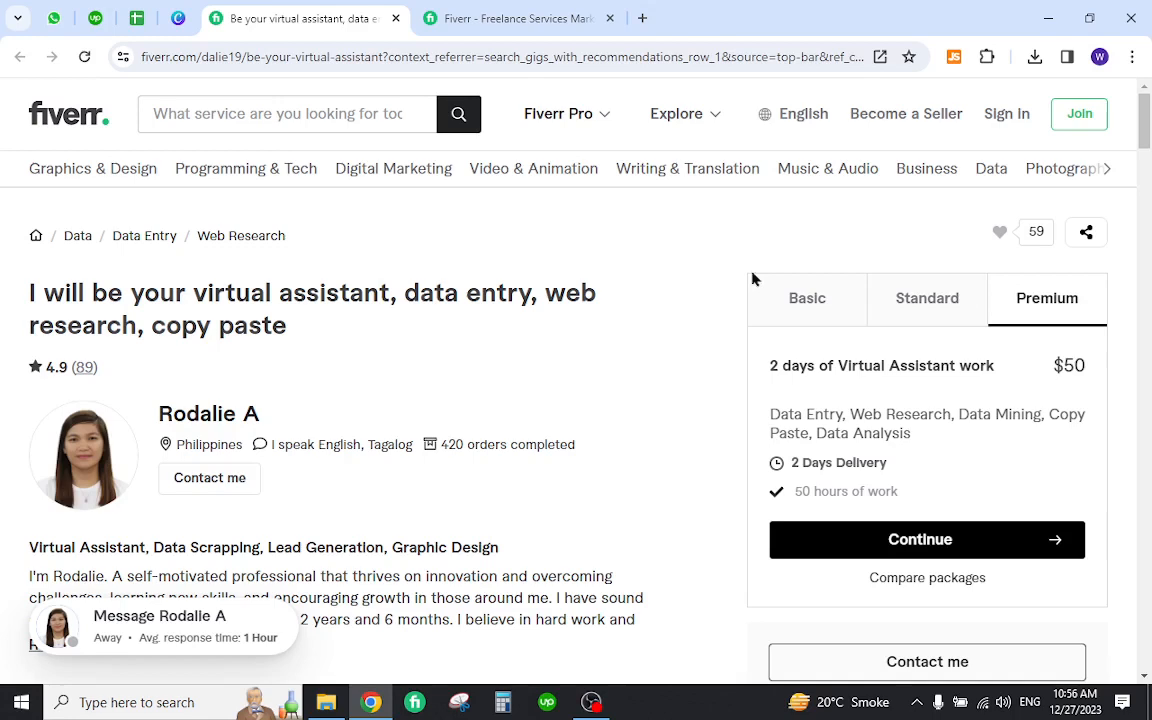
{"action": "mouse_move", "coordinate": [664, 276]}
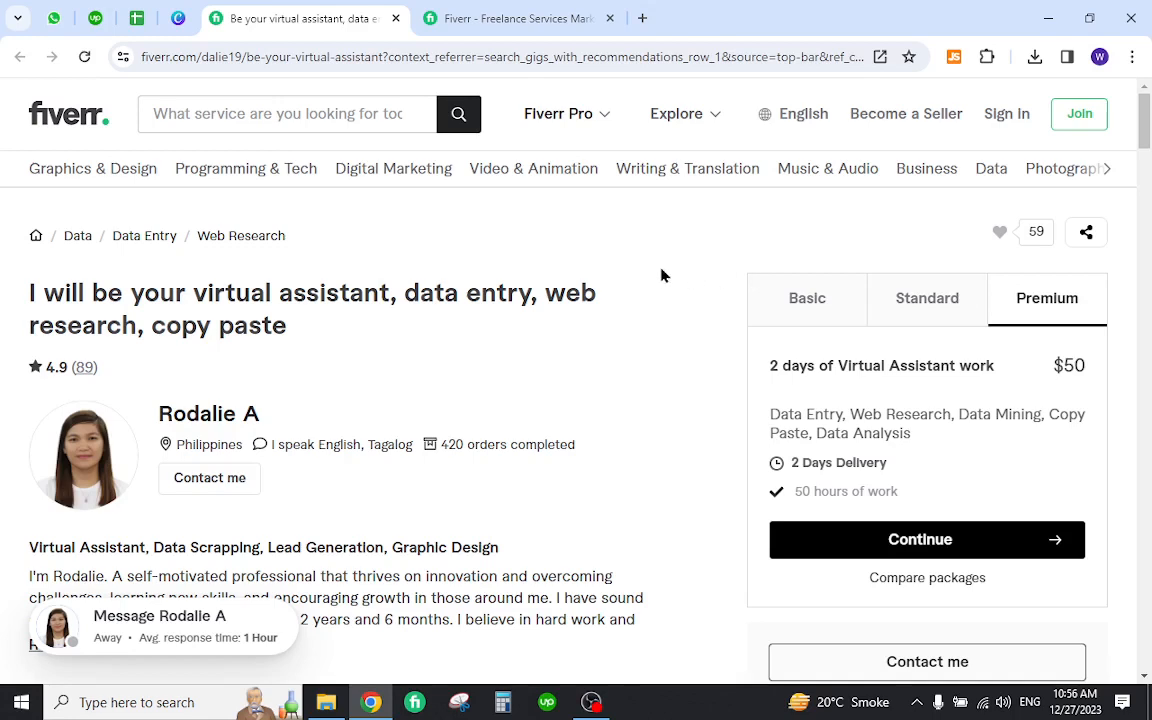
{"action": "scroll", "scroll_direction": "down", "scroll_amount": 3}
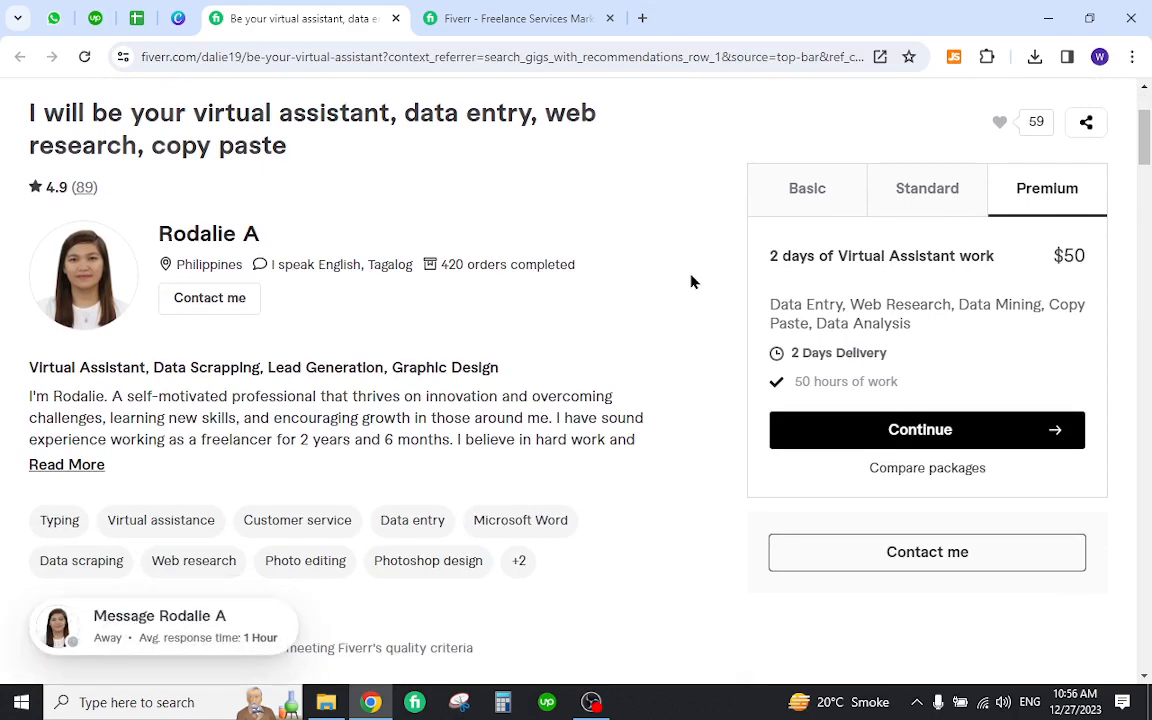
{"action": "scroll", "scroll_direction": "up", "scroll_amount": 3}
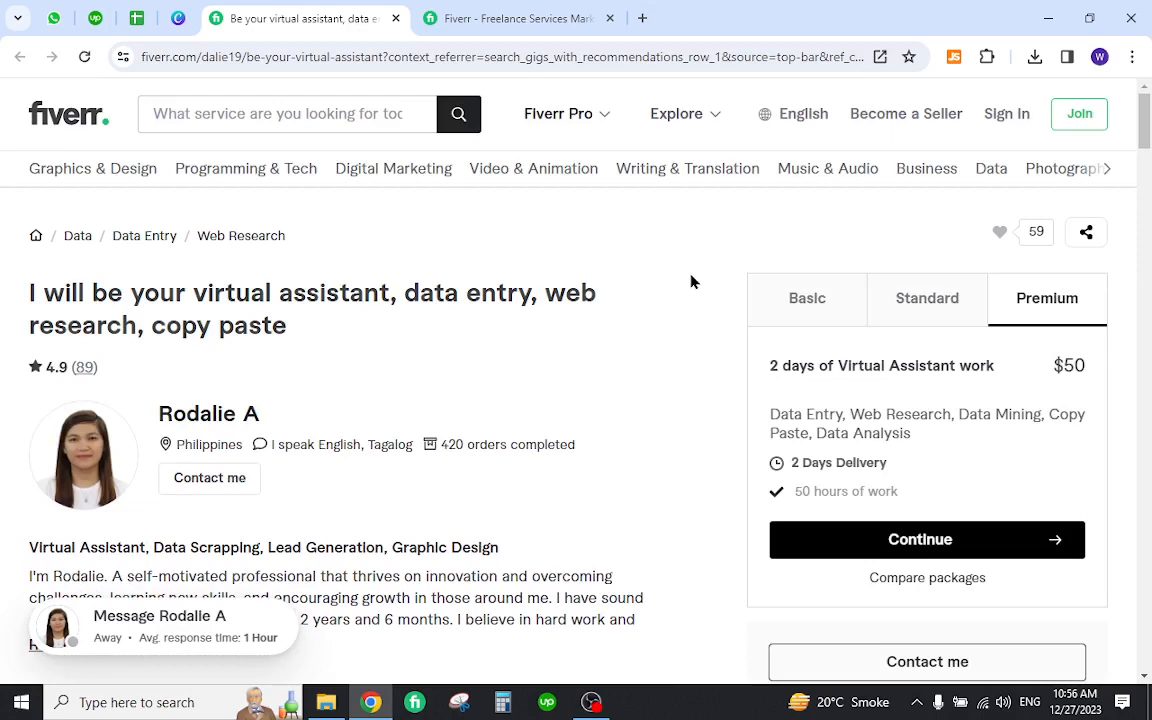
{"action": "mouse_move", "coordinate": [708, 308]}
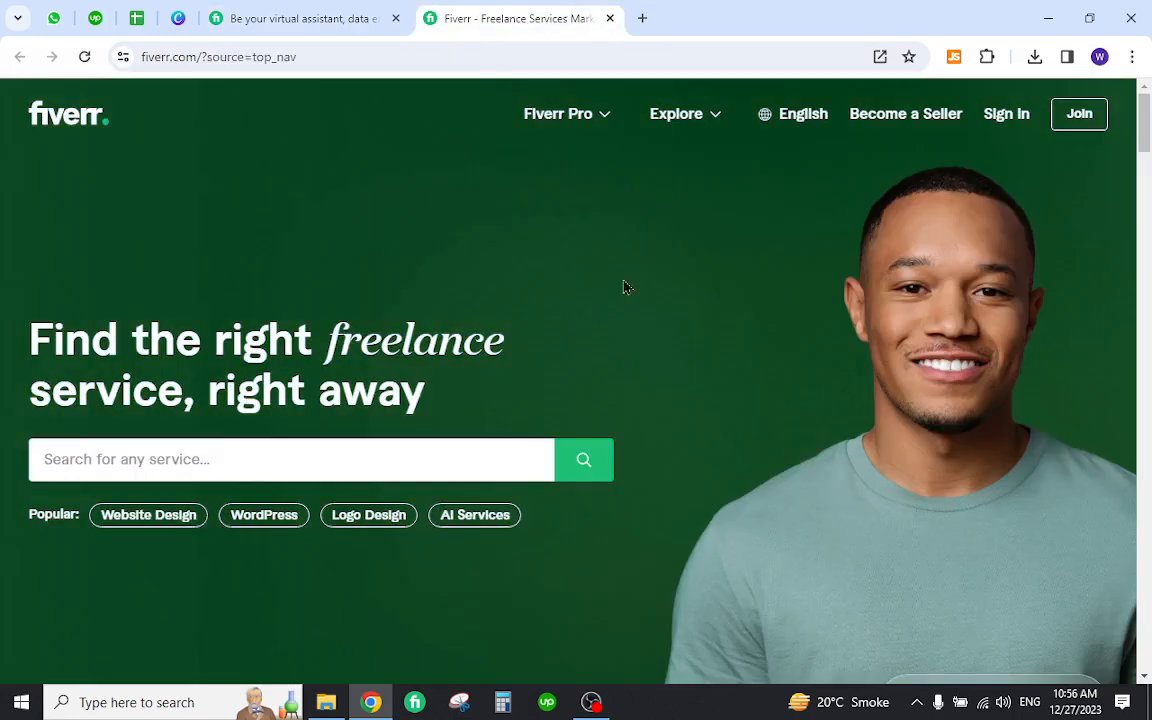
{"action": "mouse_move", "coordinate": [1076, 224]}
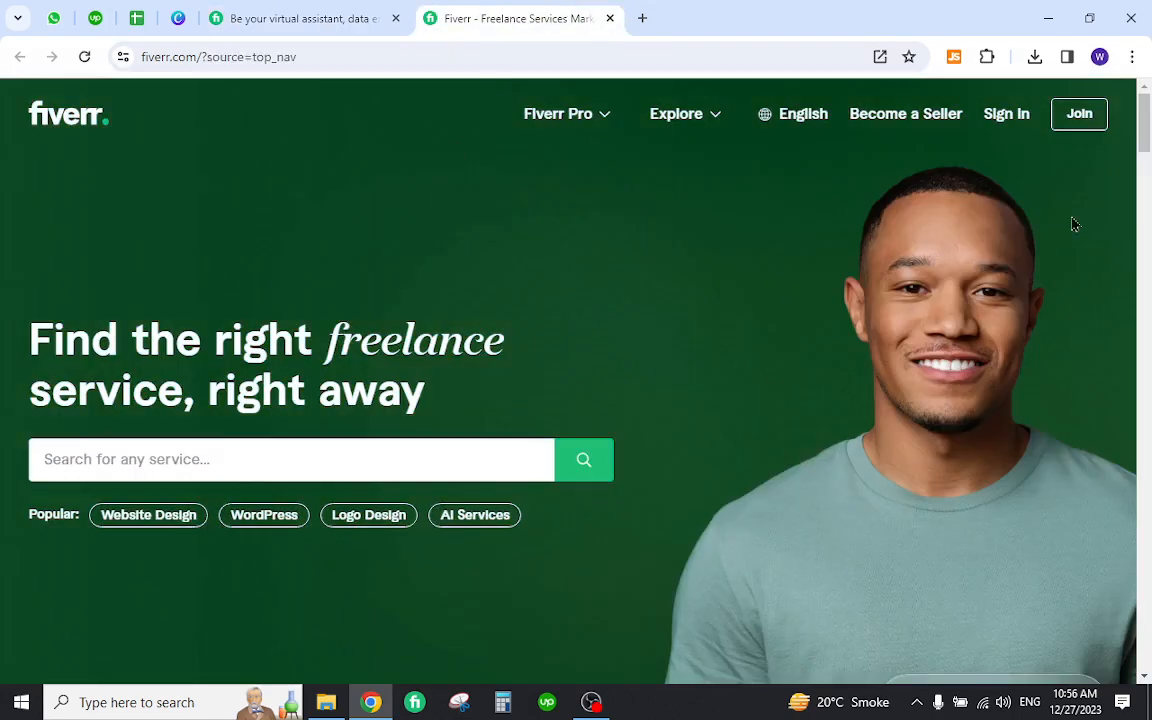
- Start creating a new account via Join on the Fiverr homepage
{"action": "left_click", "coordinate": [1092, 112]}
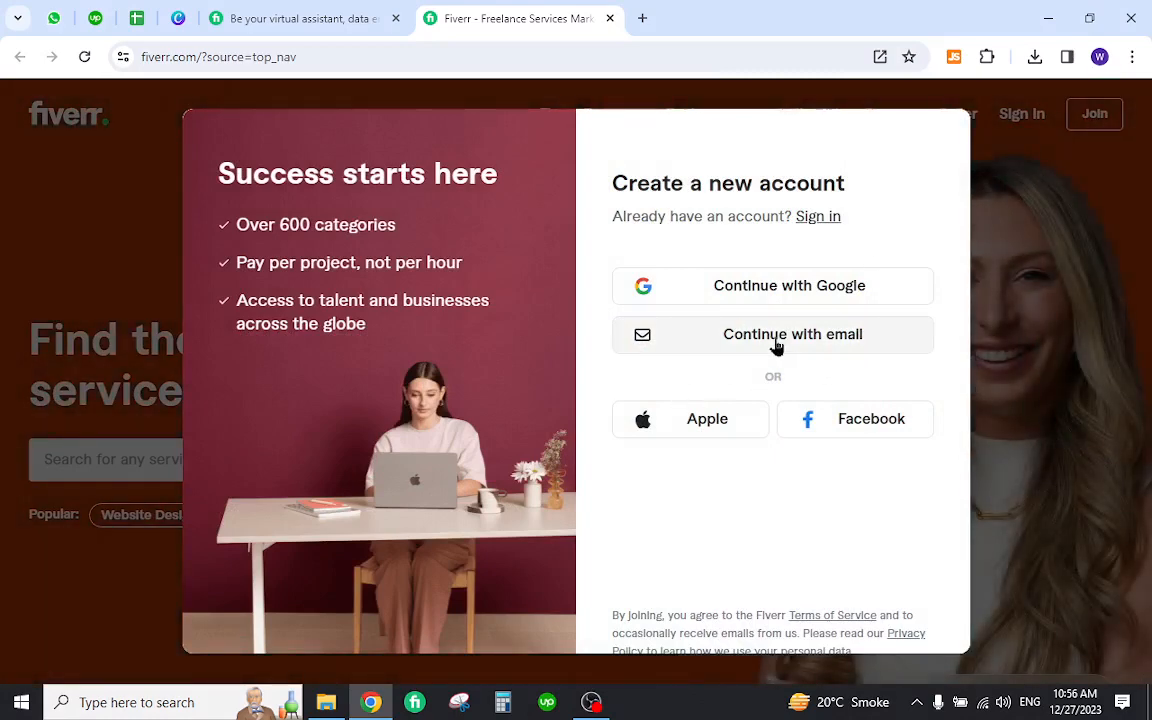
- Choose 'Continue with email' to get the email and password sign-up form
{"action": "left_click", "coordinate": [792, 334]}
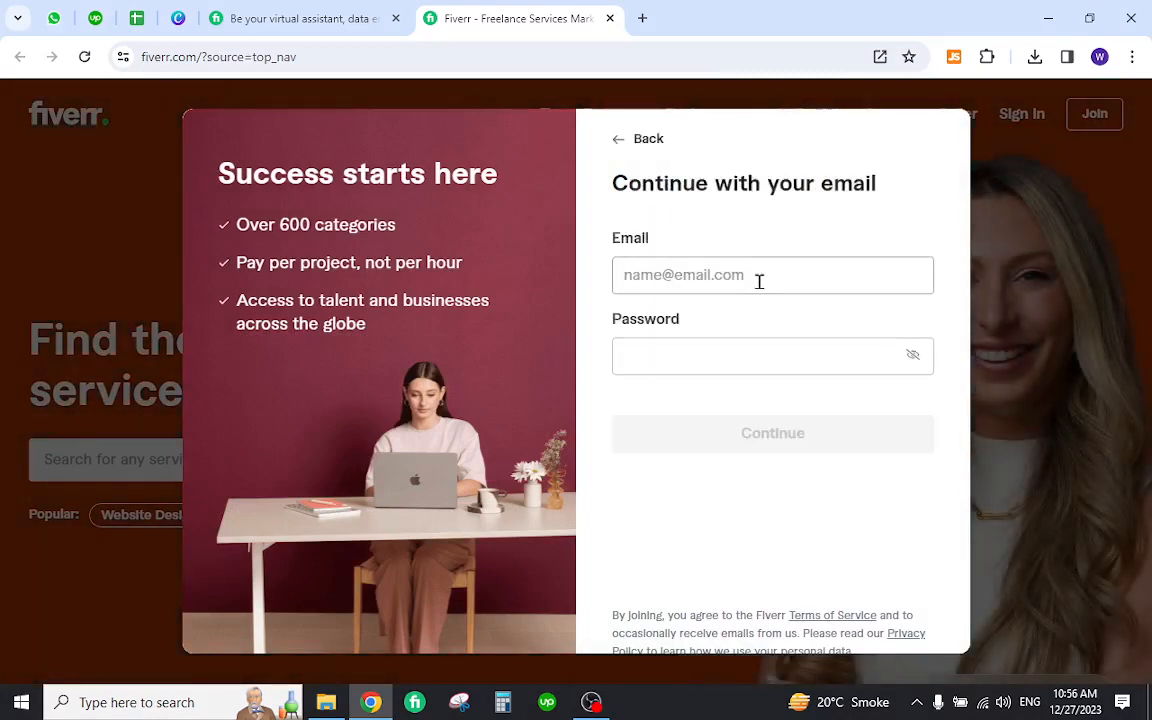
{"action": "mouse_move", "coordinate": [746, 426]}
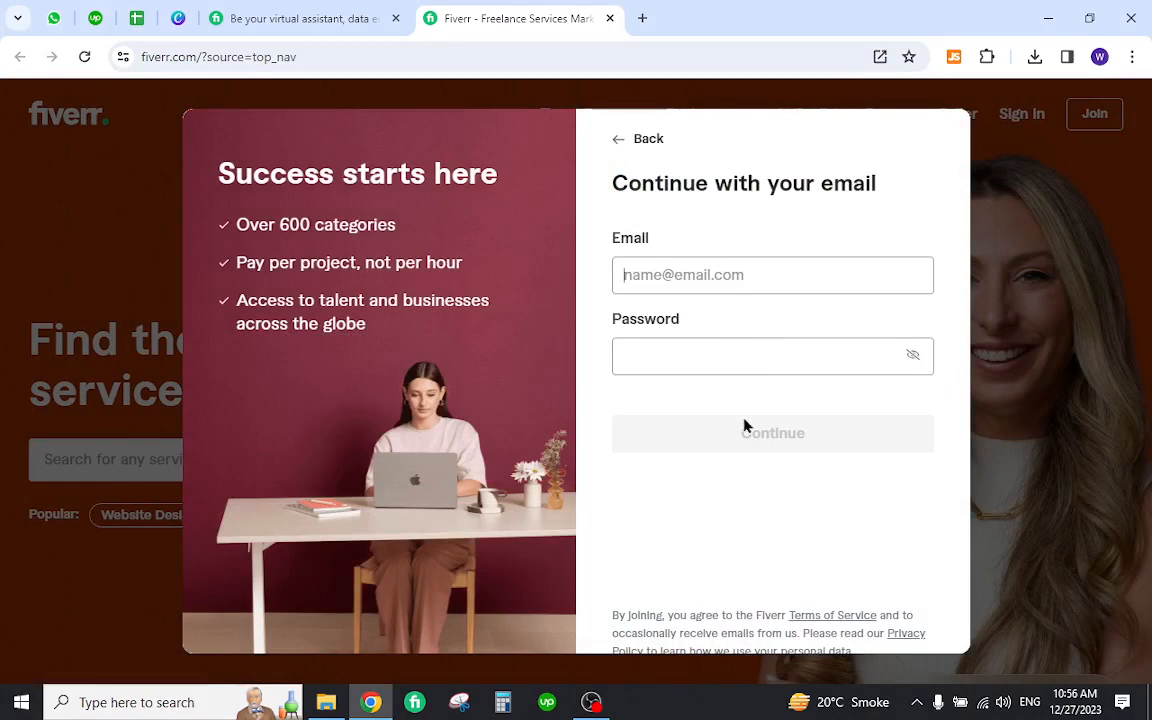
{"action": "mouse_move", "coordinate": [684, 482]}
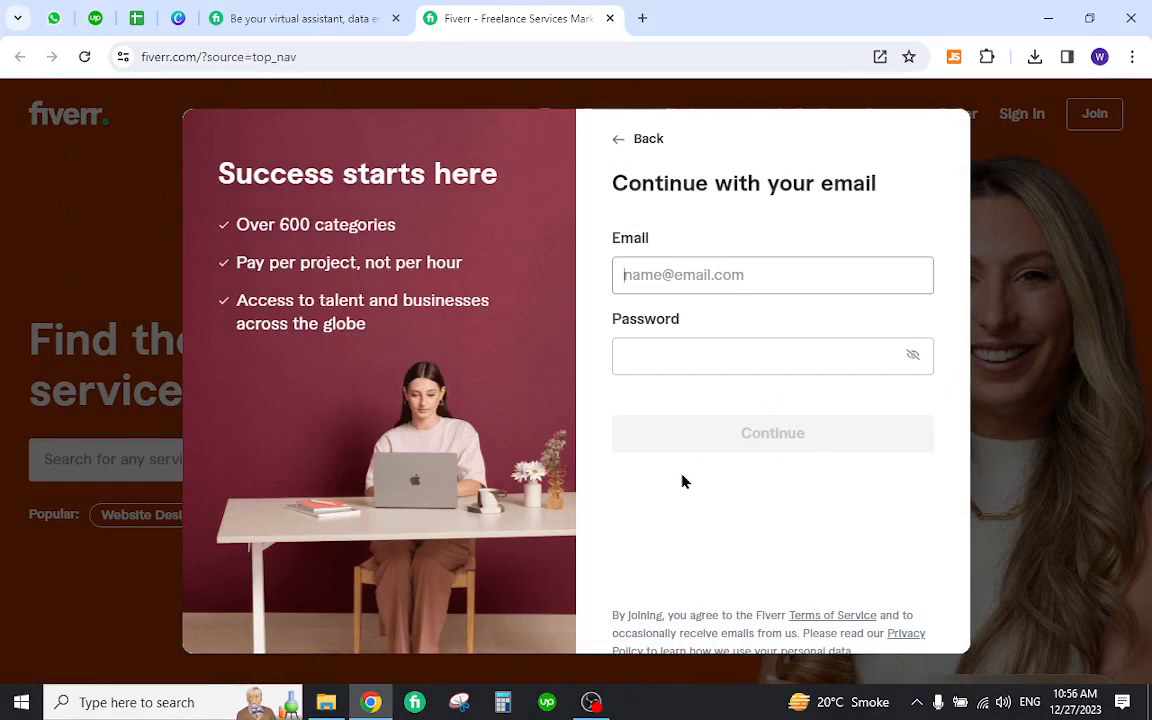
{"action": "mouse_move", "coordinate": [1044, 344]}
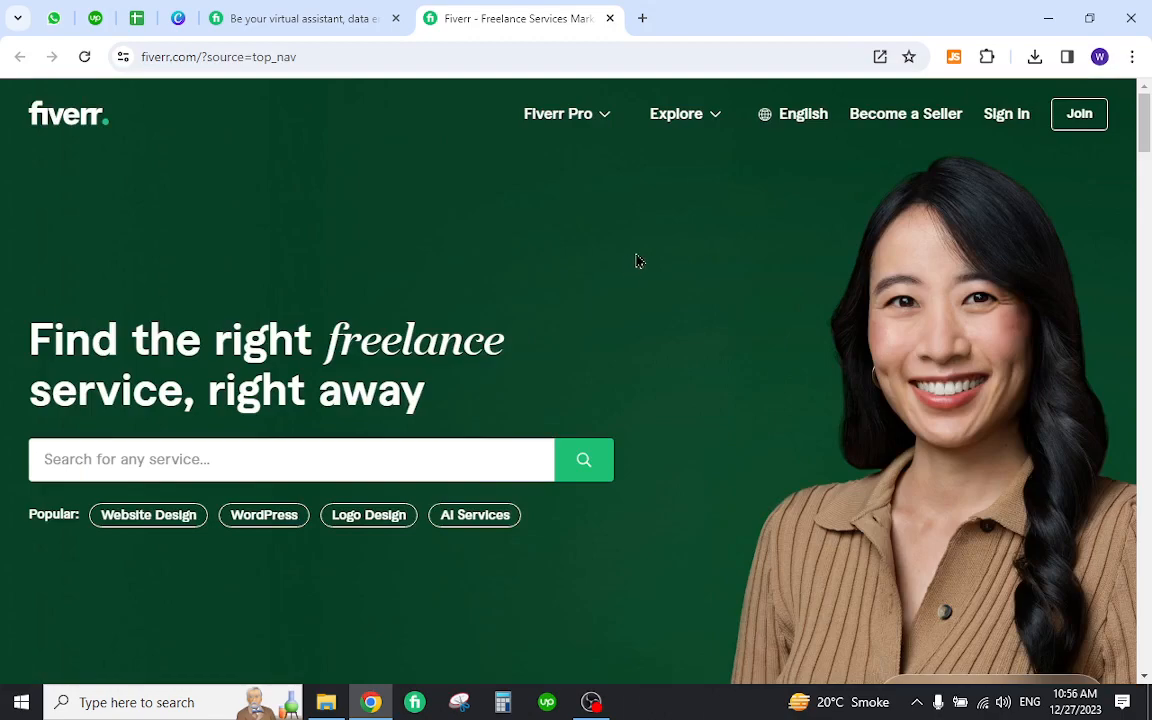
- Scroll the homepage down past popular services to the Inspiring work made on Fiverr section
{"action": "scroll", "scroll_direction": "down", "scroll_amount": 3}
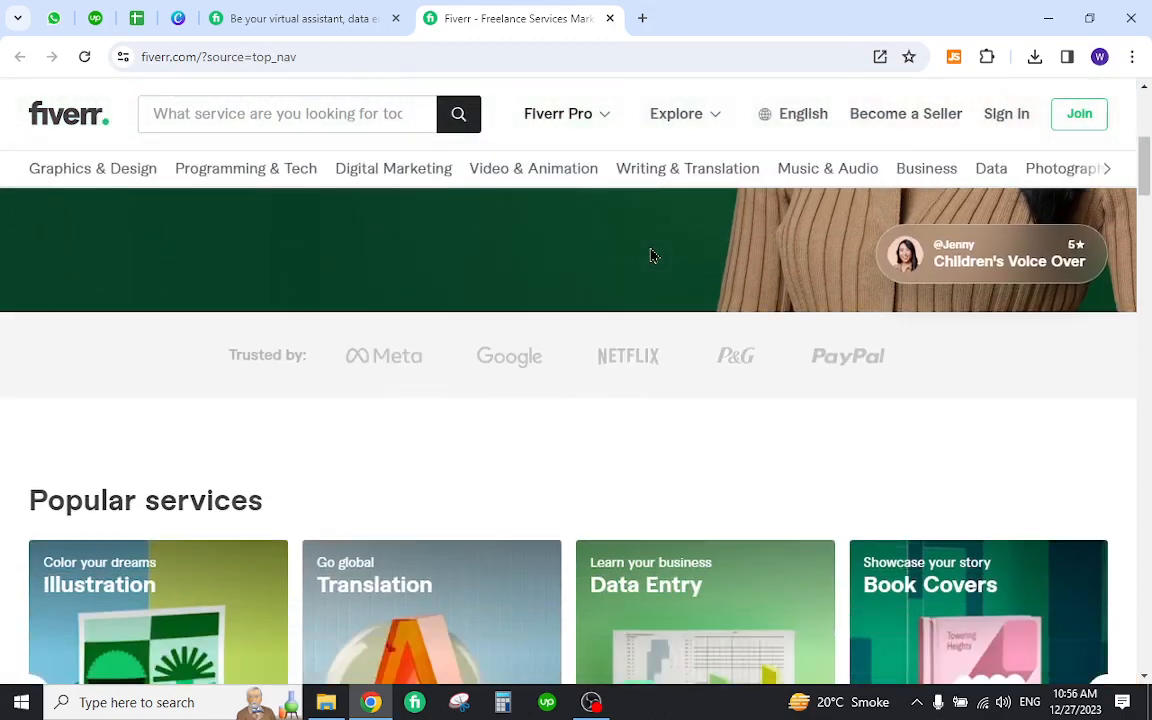
{"action": "scroll", "scroll_direction": "down", "scroll_amount": 3}
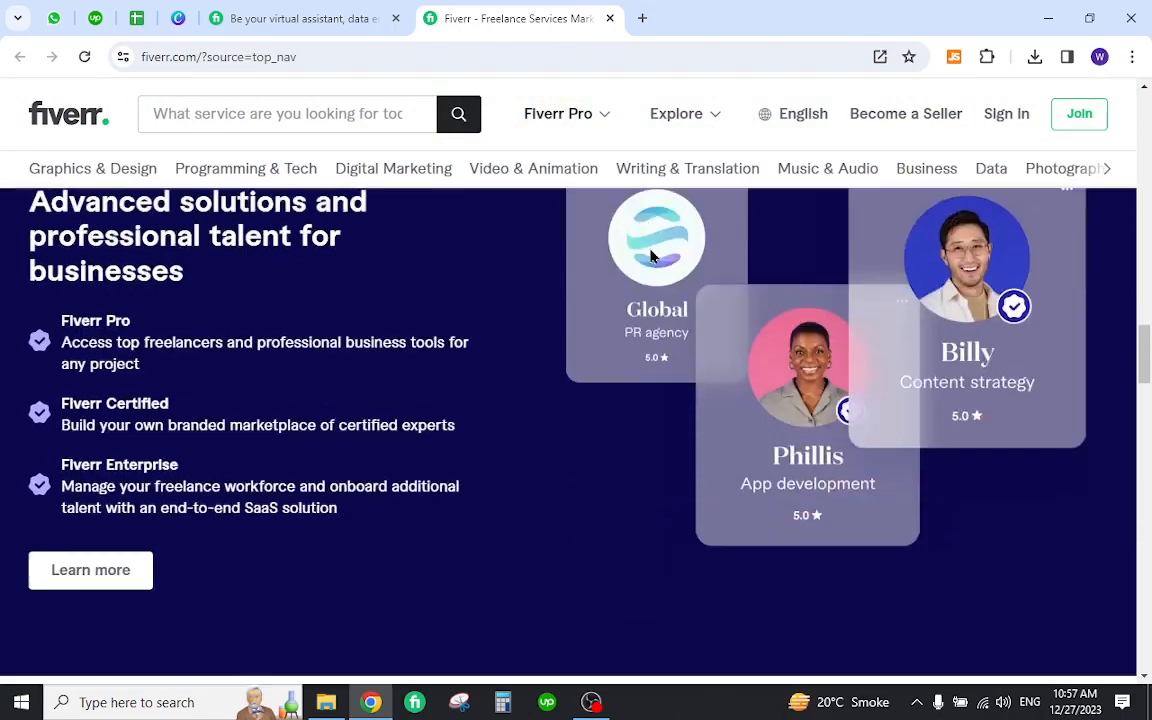
{"action": "scroll", "scroll_direction": "down", "scroll_amount": 3}
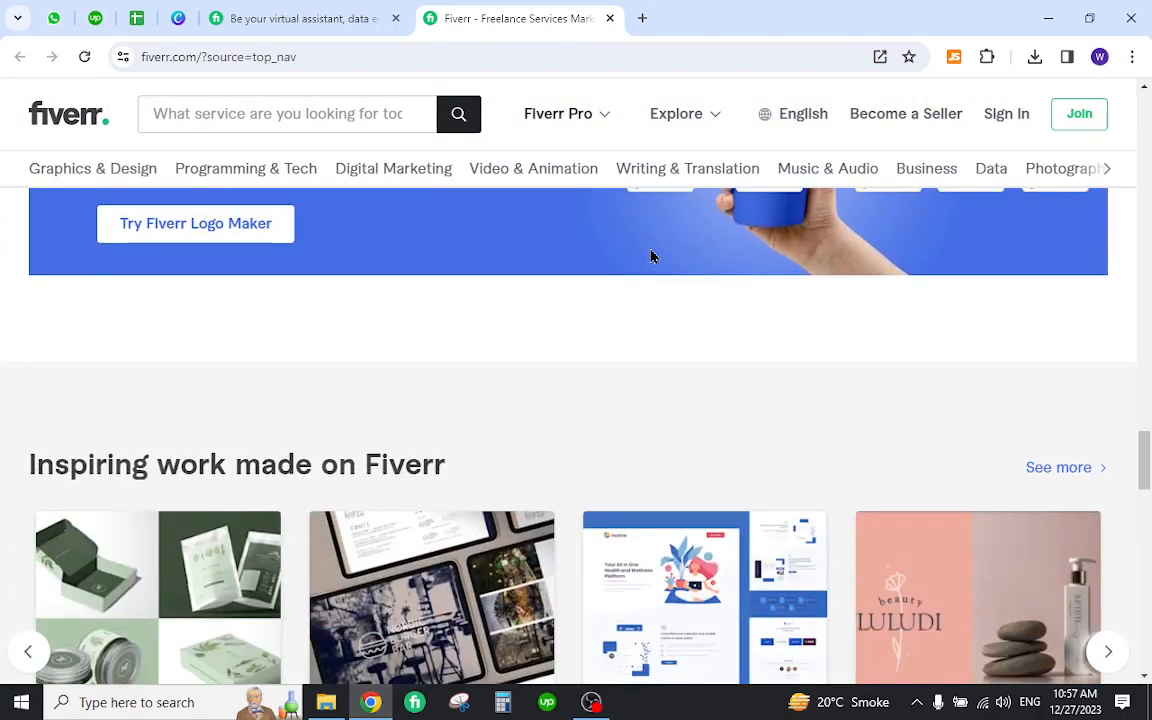